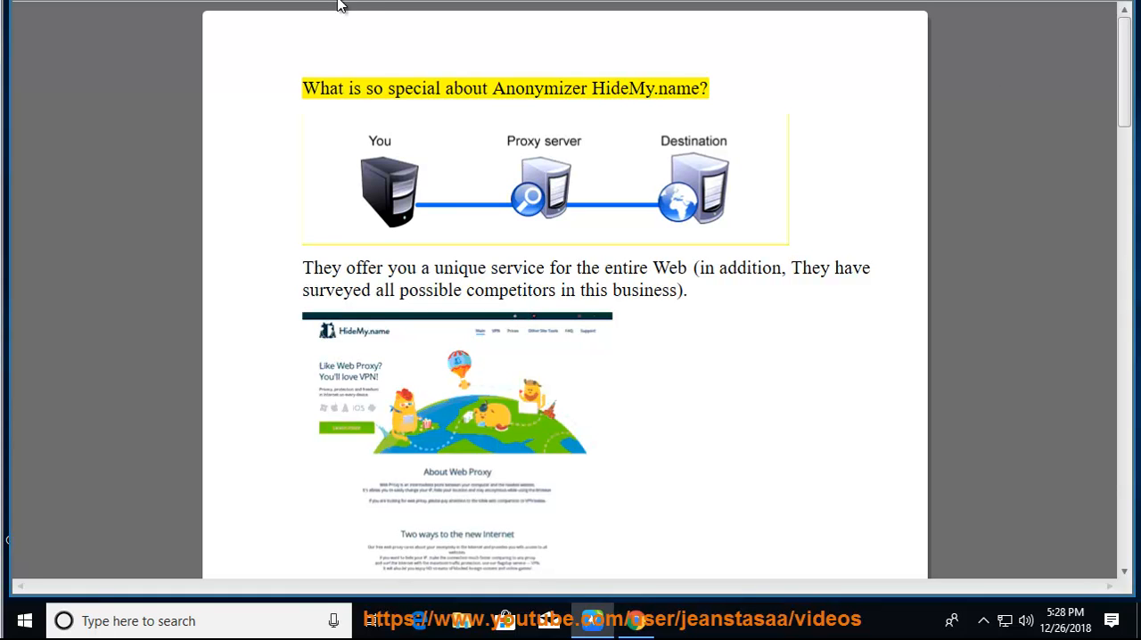
- Start Read Aloud at the review's opening question and follow the highlighted words
double_click(538, 87)
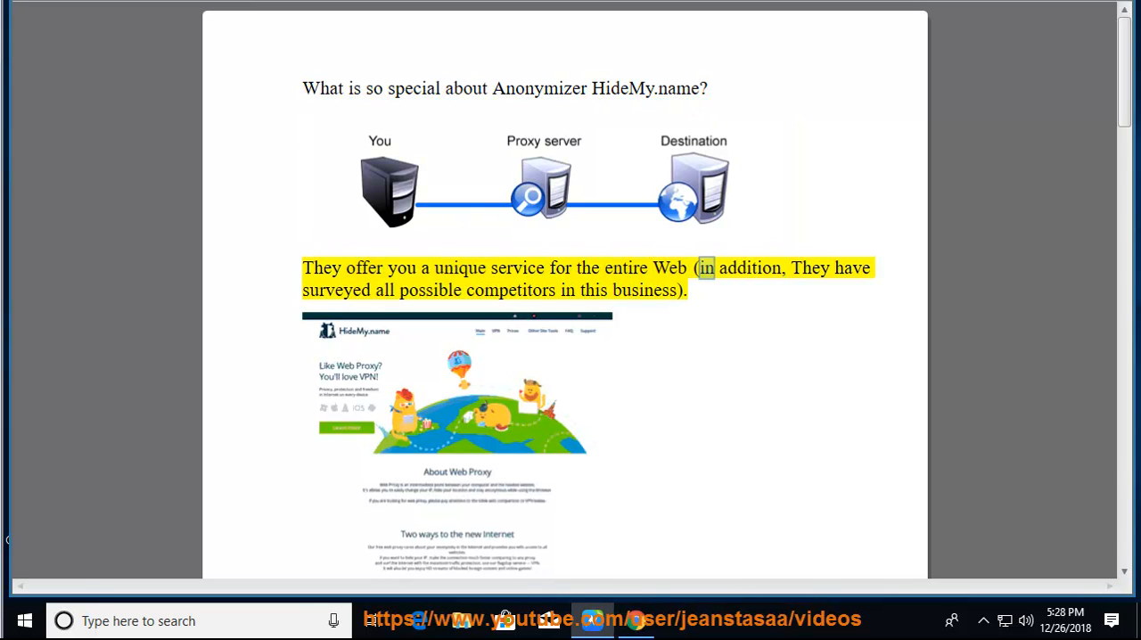
double_click(510, 289)
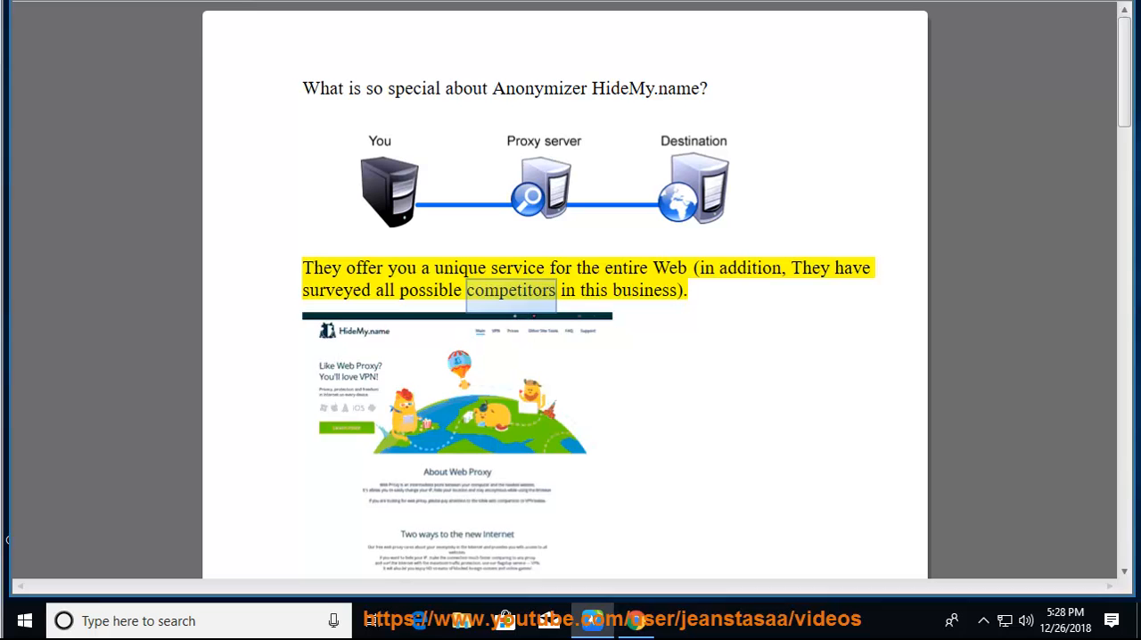
scroll("down", 3)
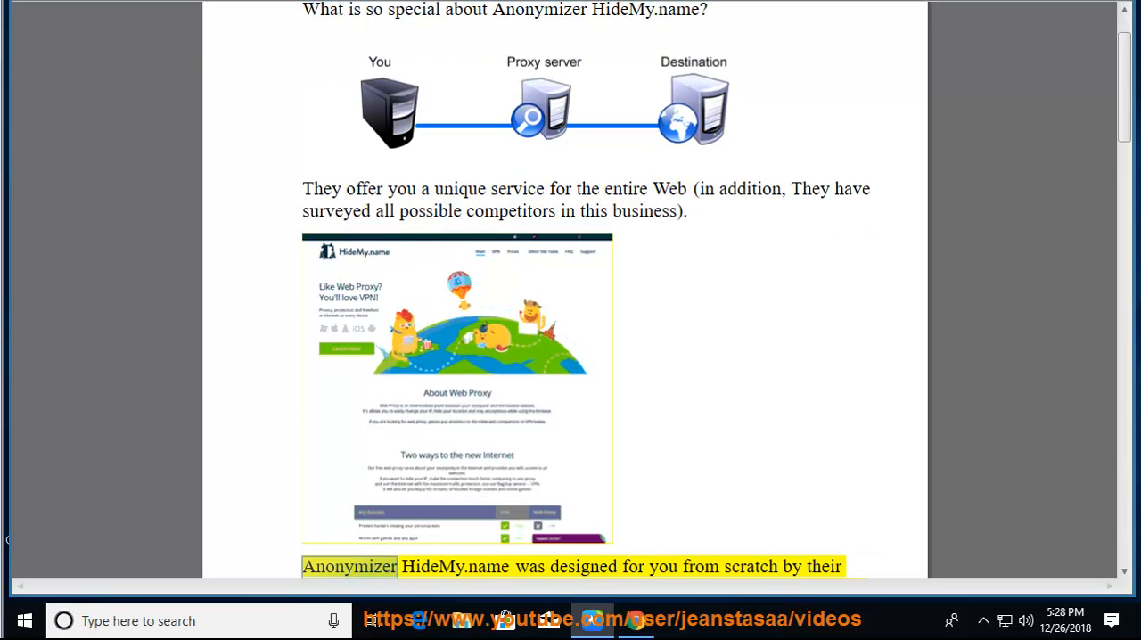
double_click(701, 565)
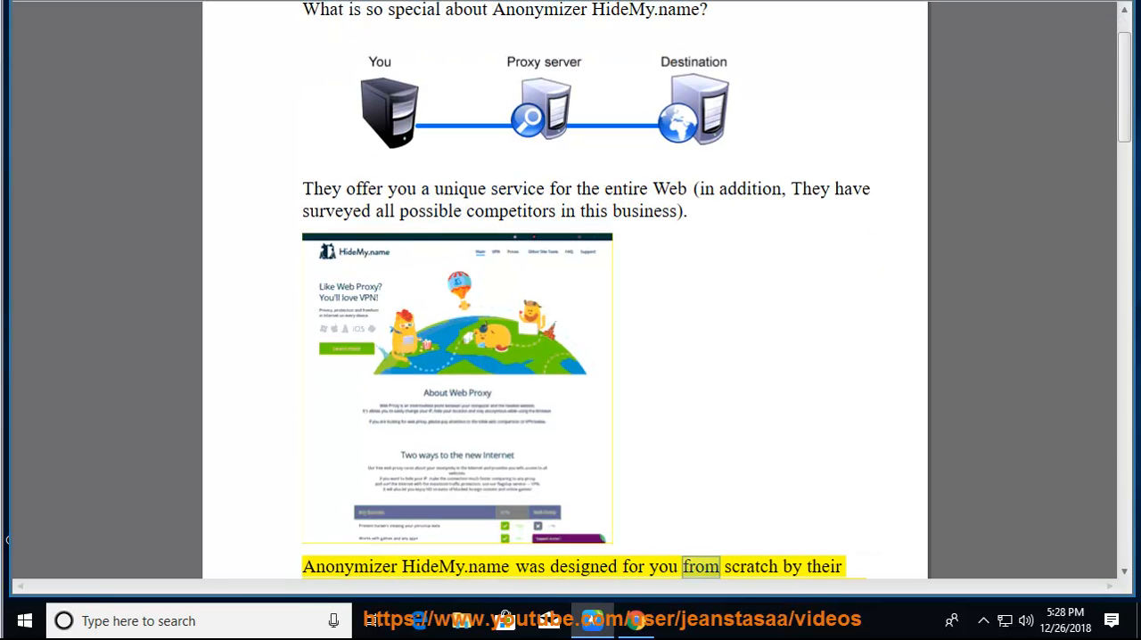
- Scroll along with the narration through the compatibility-with-all-websites paragraph
scroll("down", 3)
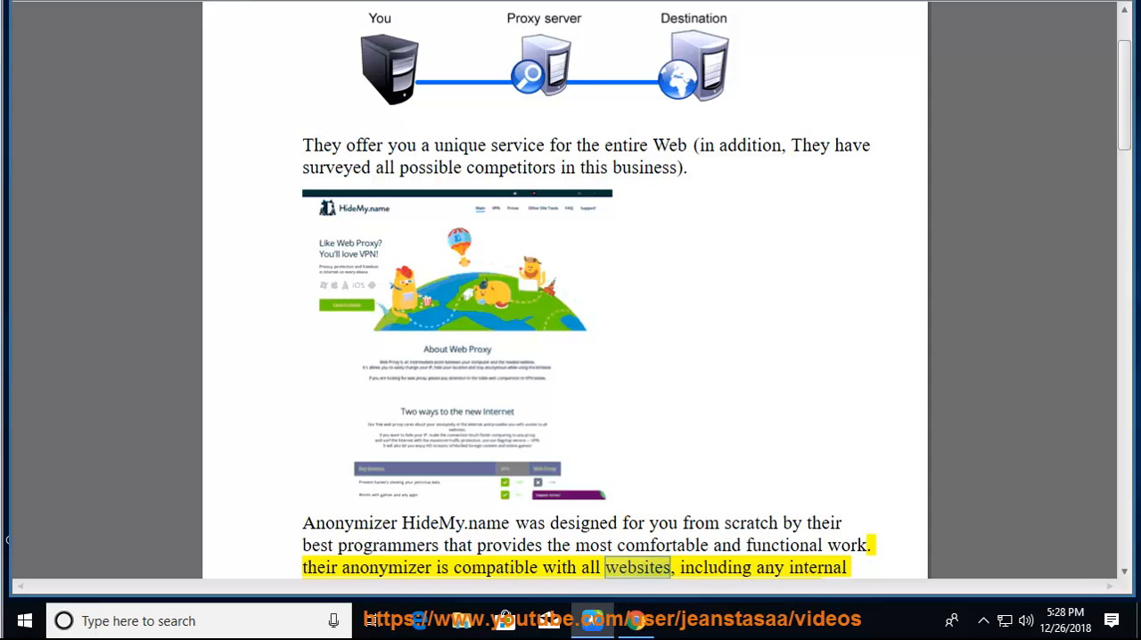
scroll("down", 3)
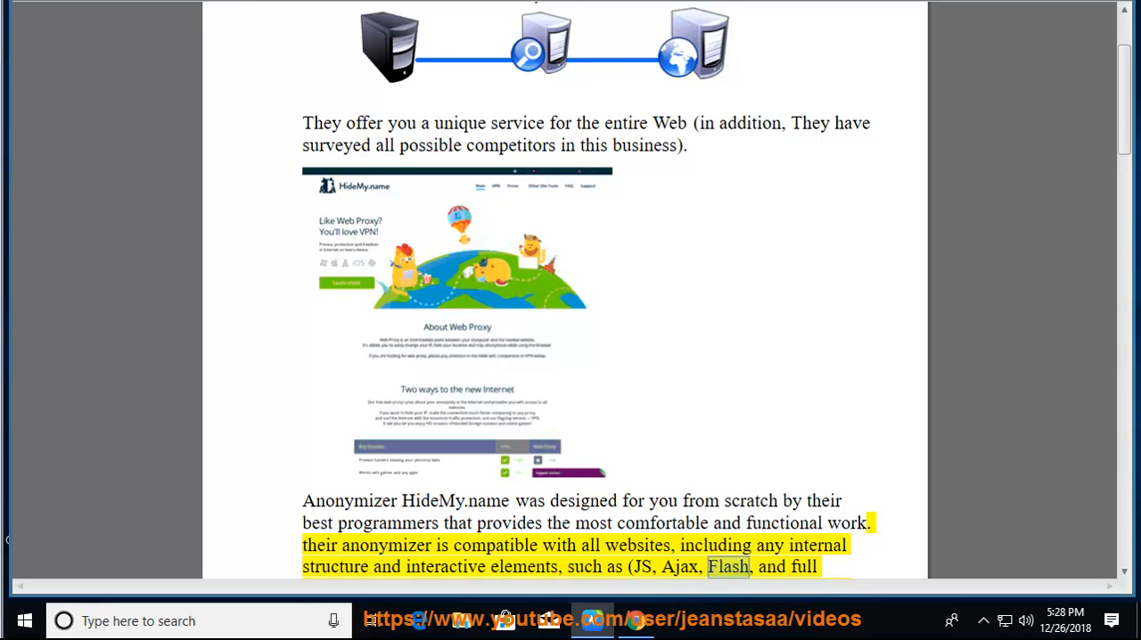
scroll("down", 3)
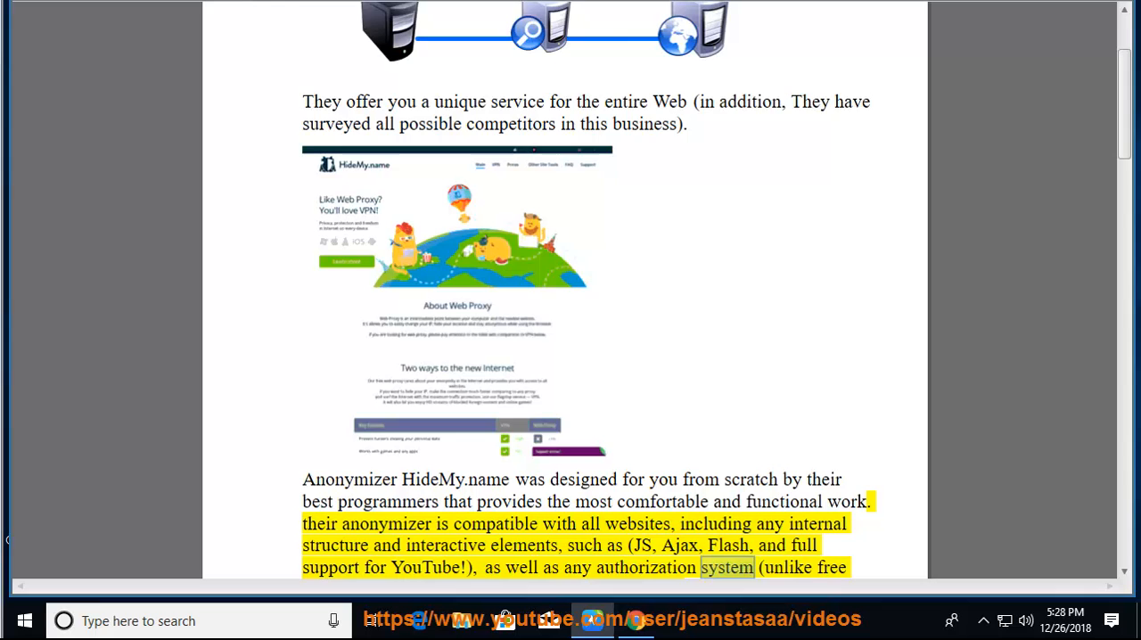
scroll("down", 3)
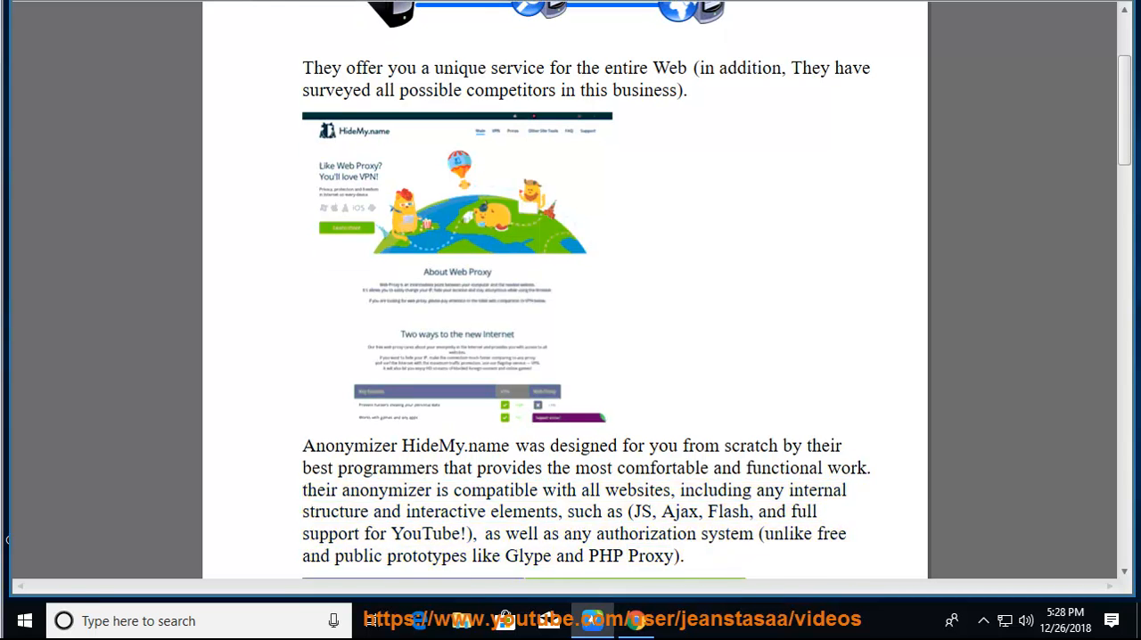
scroll("down", 3)
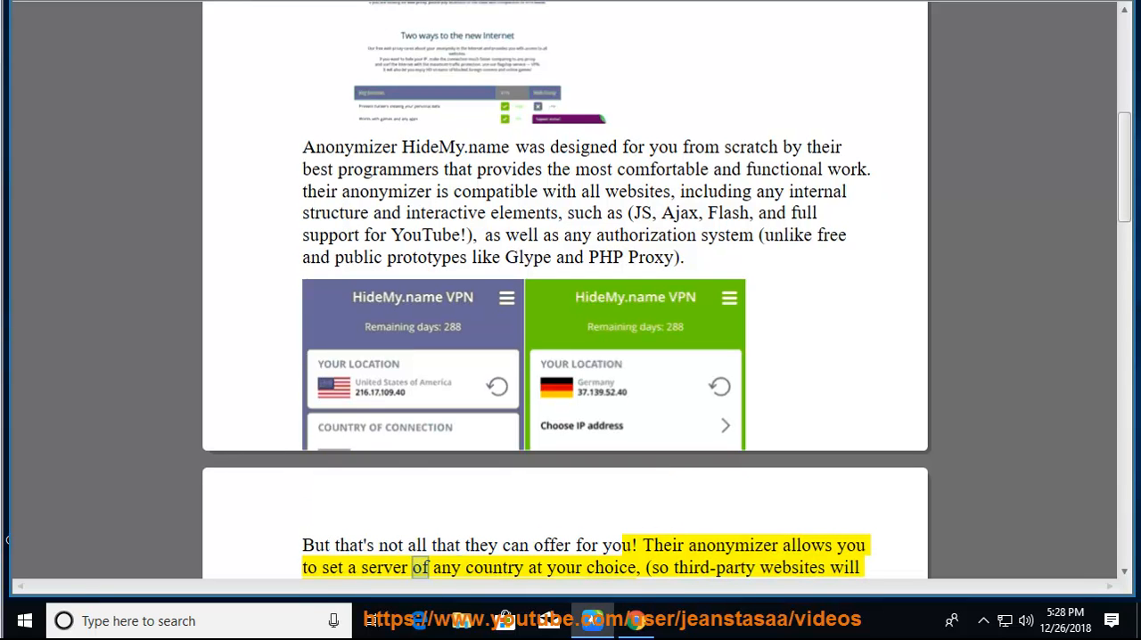
- Follow the read-aloud through the paragraph on choosing a server country
double_click(714, 567)
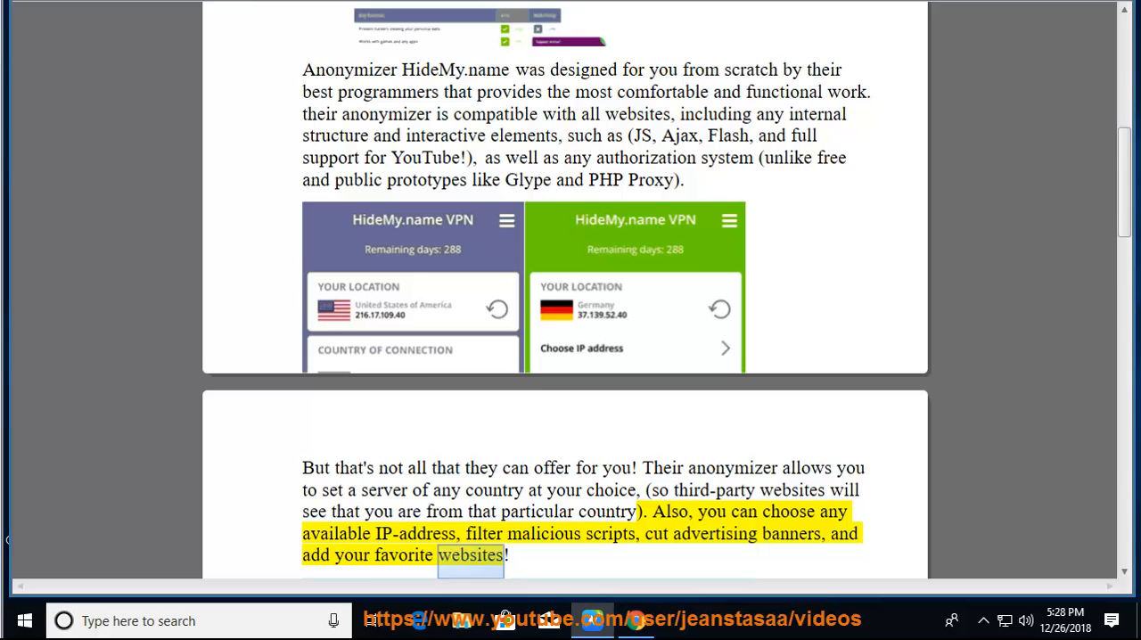
scroll("down", 3)
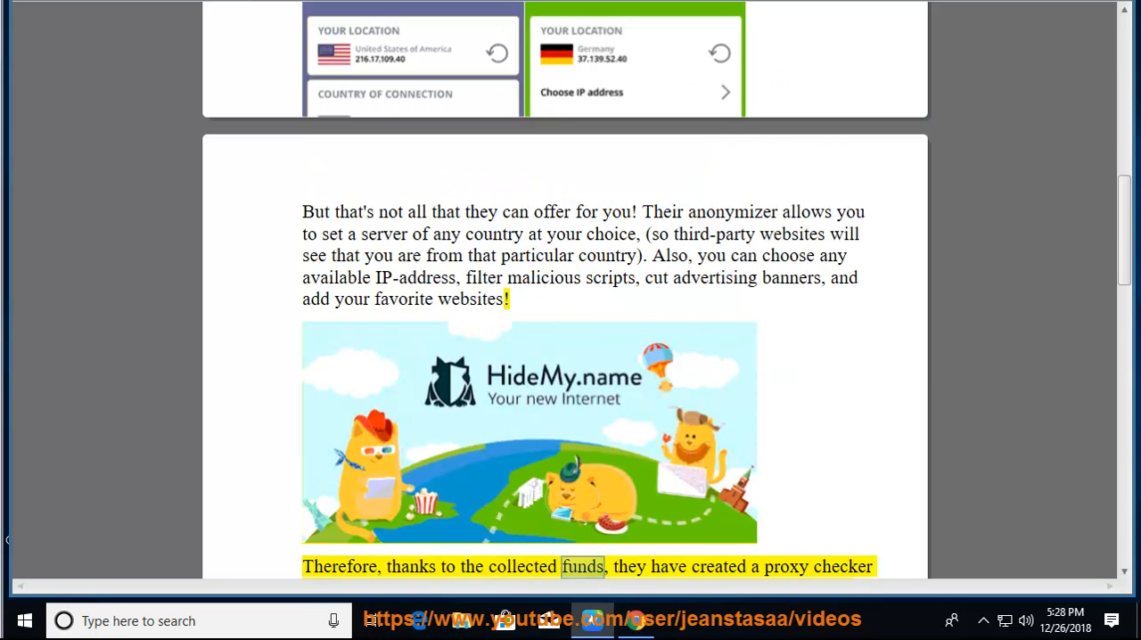
scroll("down", 3)
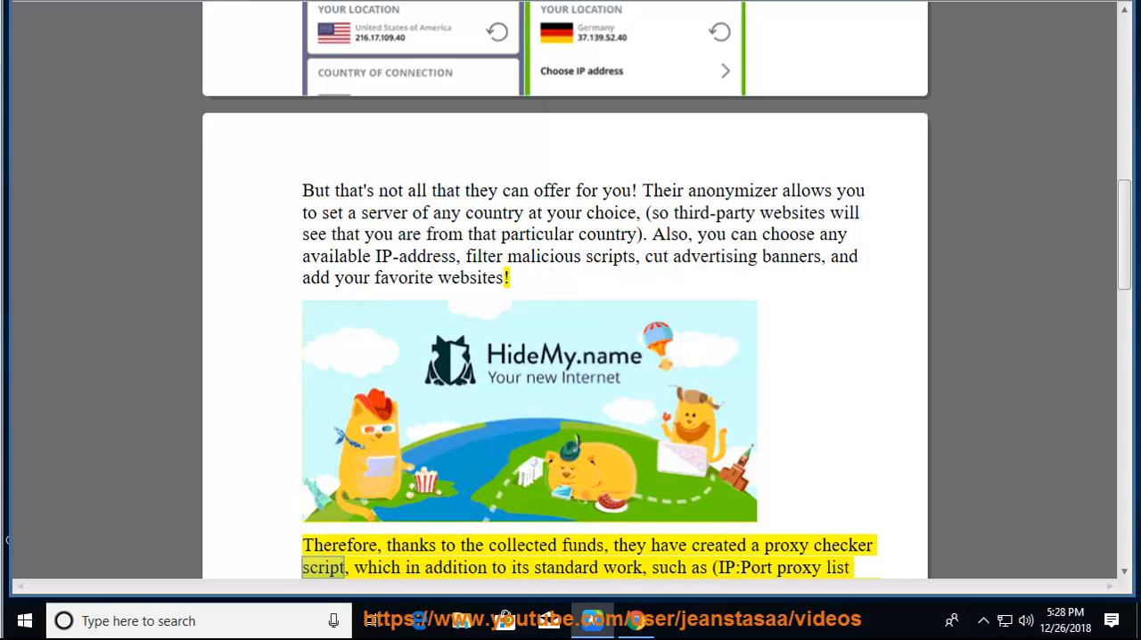
- Keep scrolling while the proxy checker script paragraph is read aloud
double_click(668, 566)
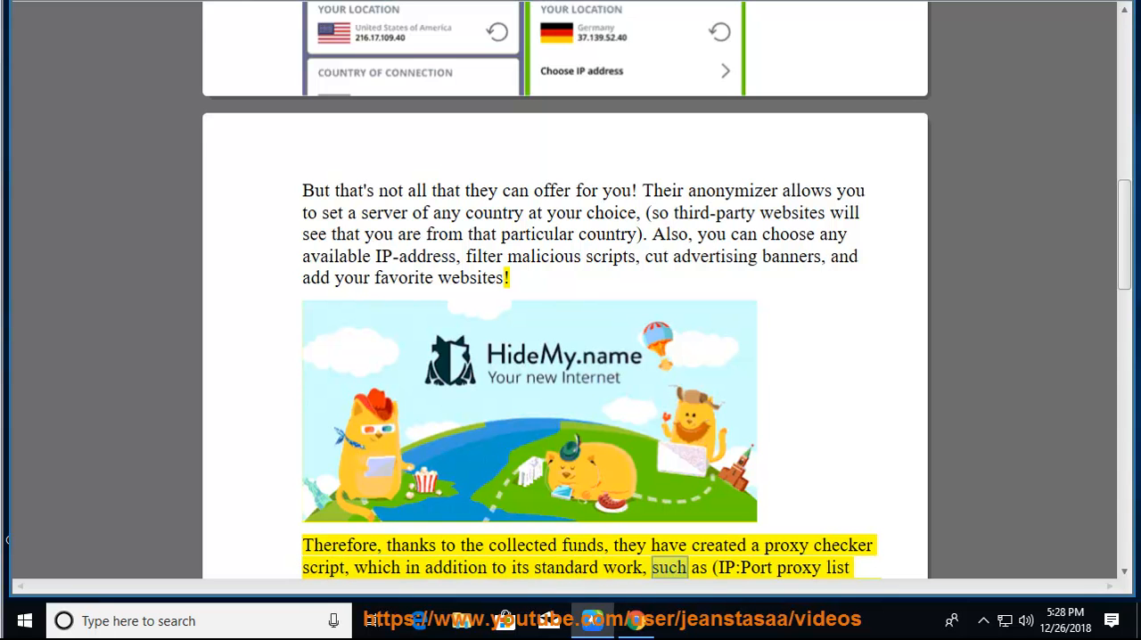
scroll("down", 3)
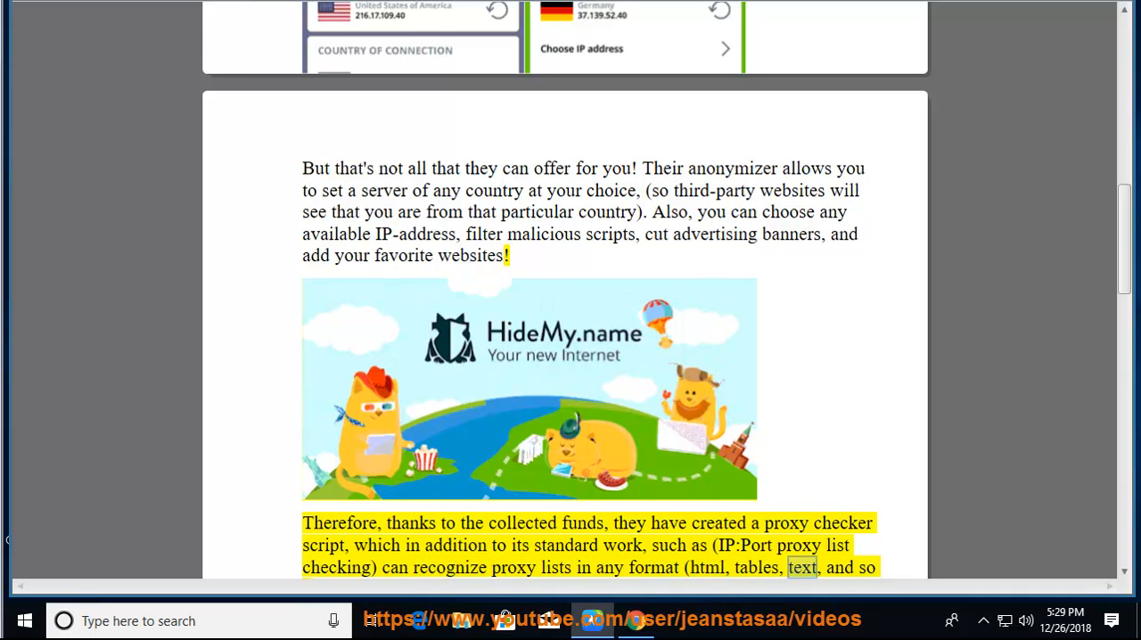
scroll("down", 3)
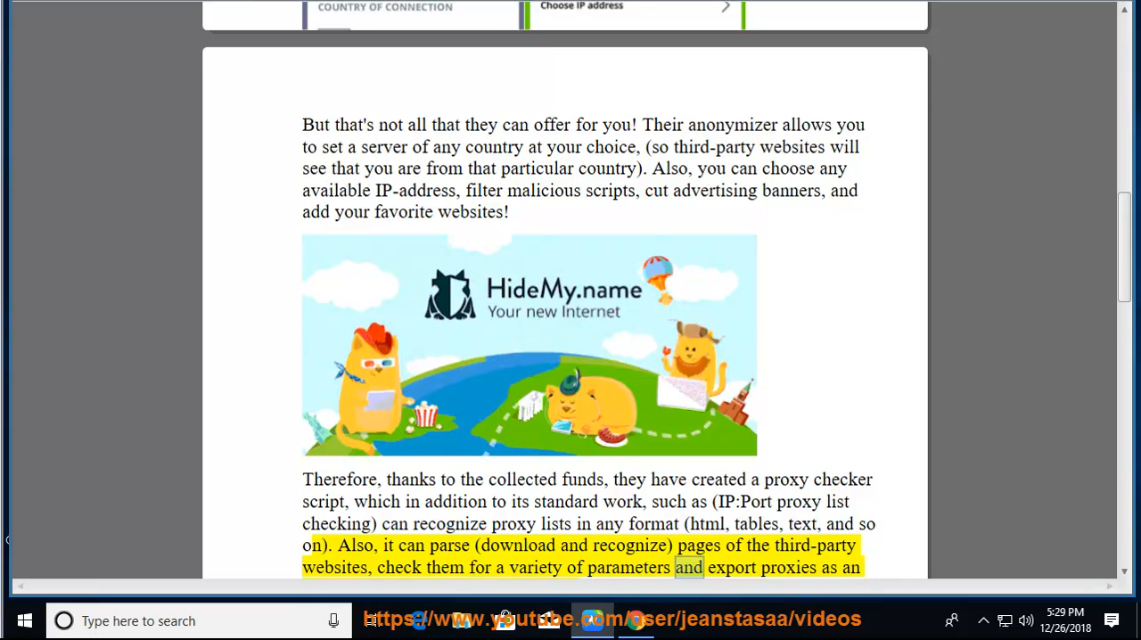
scroll("down", 3)
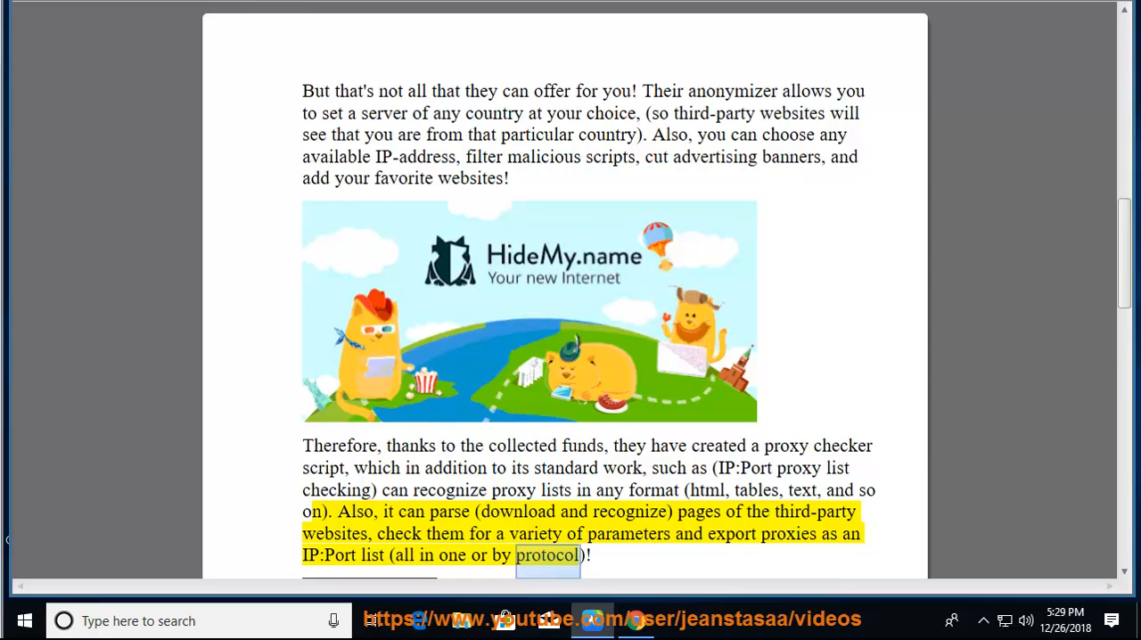
scroll("down", 3)
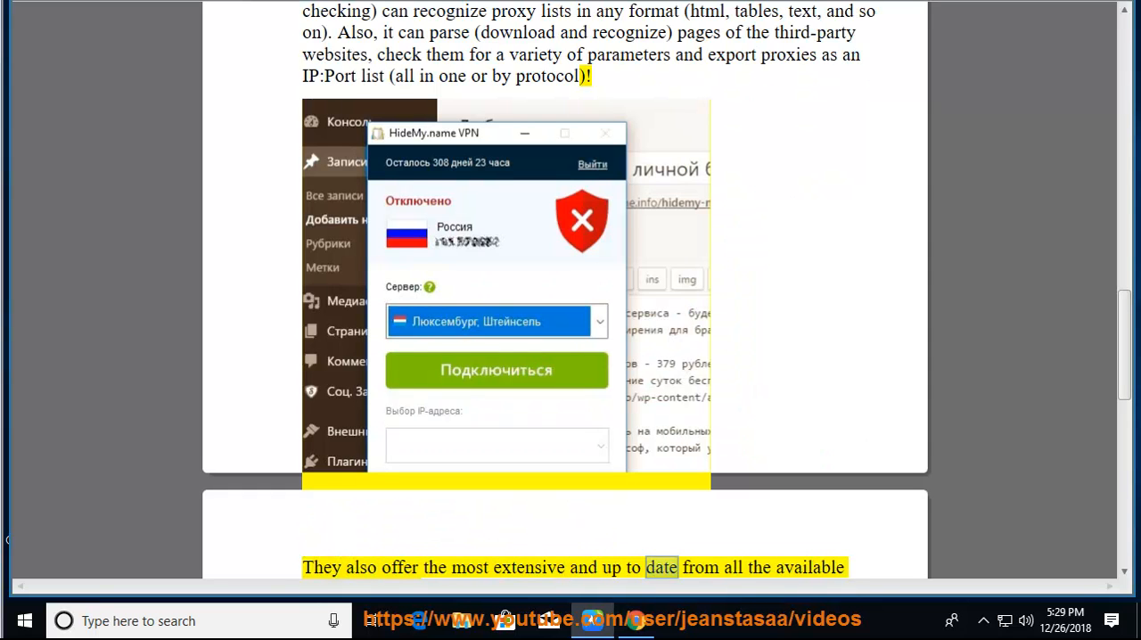
- Scroll past the inCloak VPN screenshots to the free-since-2016 proxy list paragraph
scroll("down", 3)
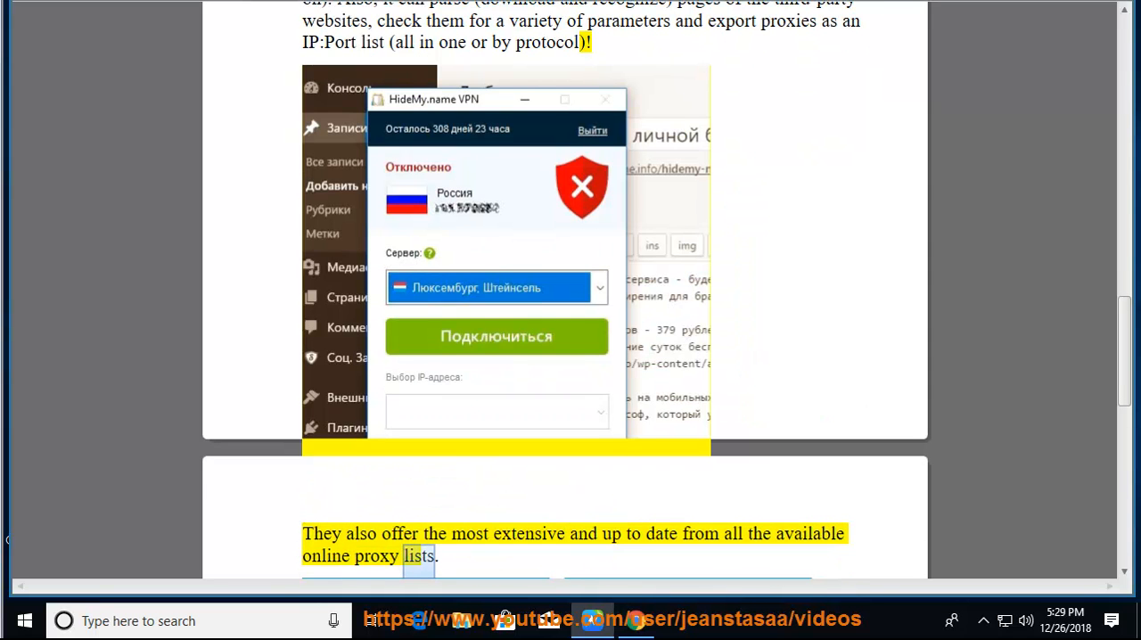
scroll("down", 3)
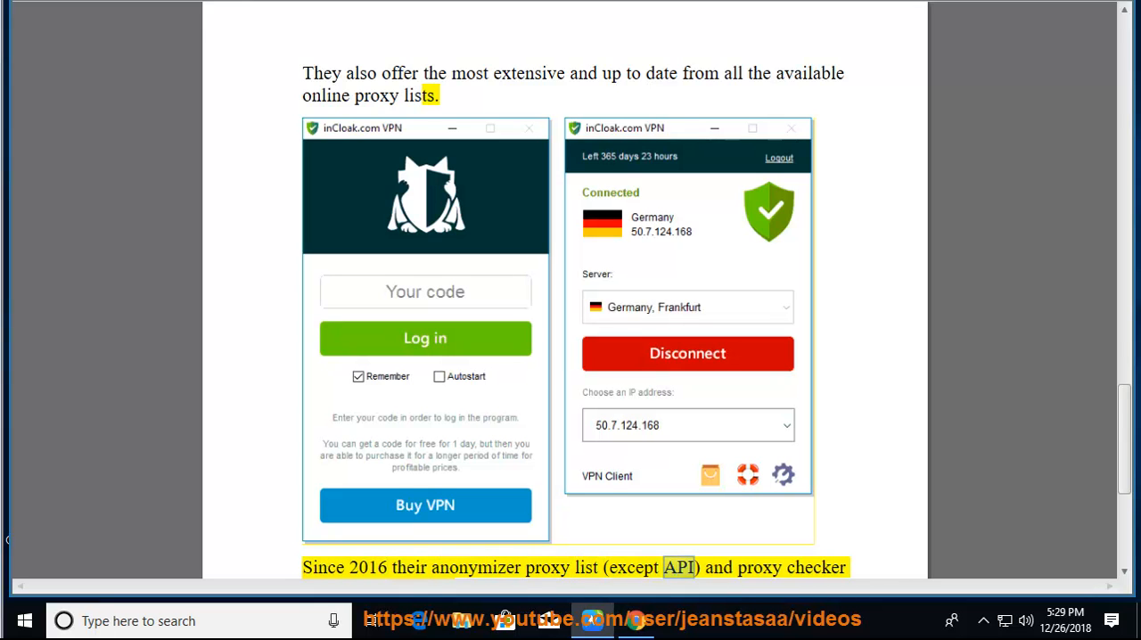
scroll("down", 3)
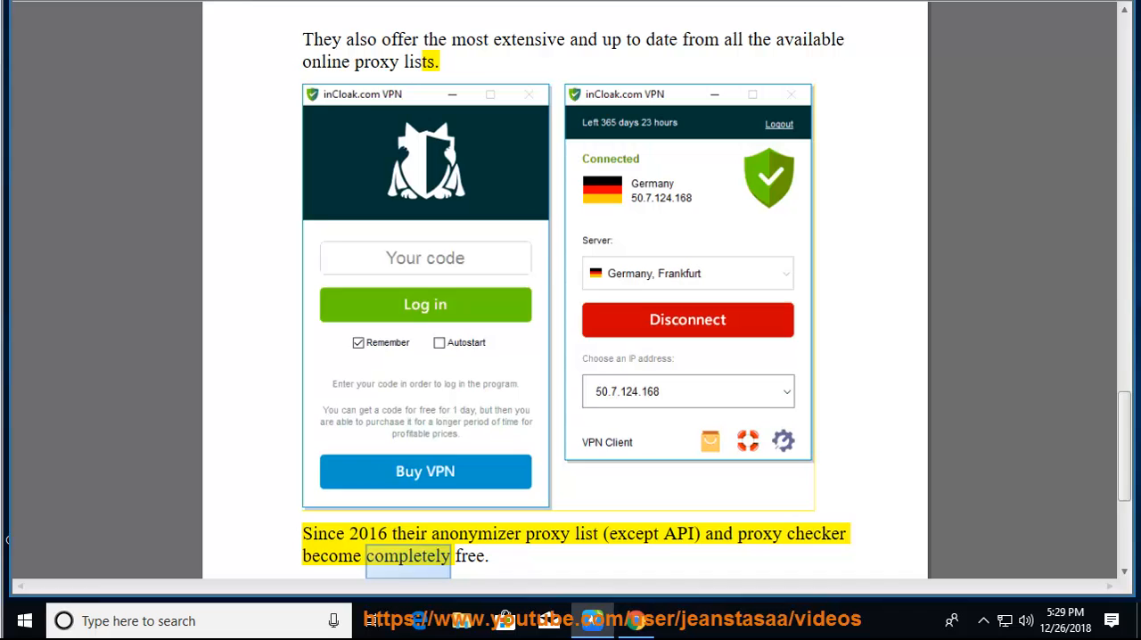